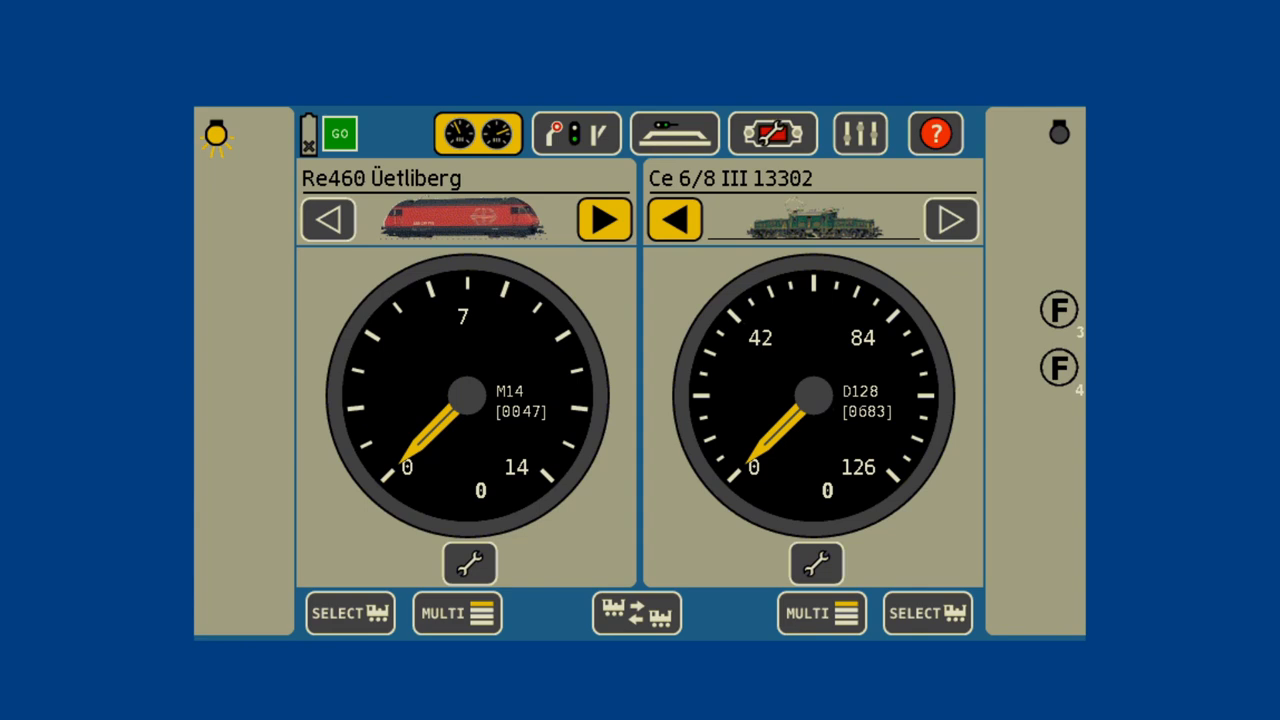
# Cycle the left throttle forward twice so it controls the Re 10/10 multi-traction.
pyautogui.click(348, 612)
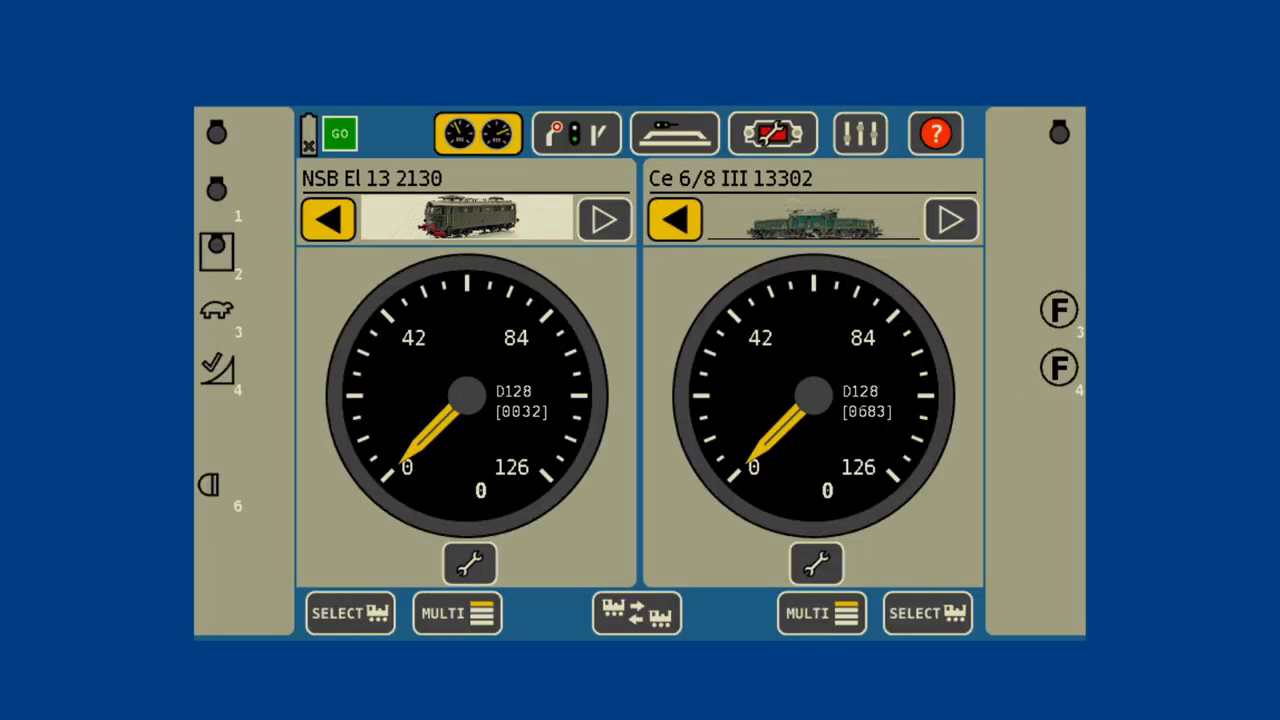
pyautogui.click(348, 612)
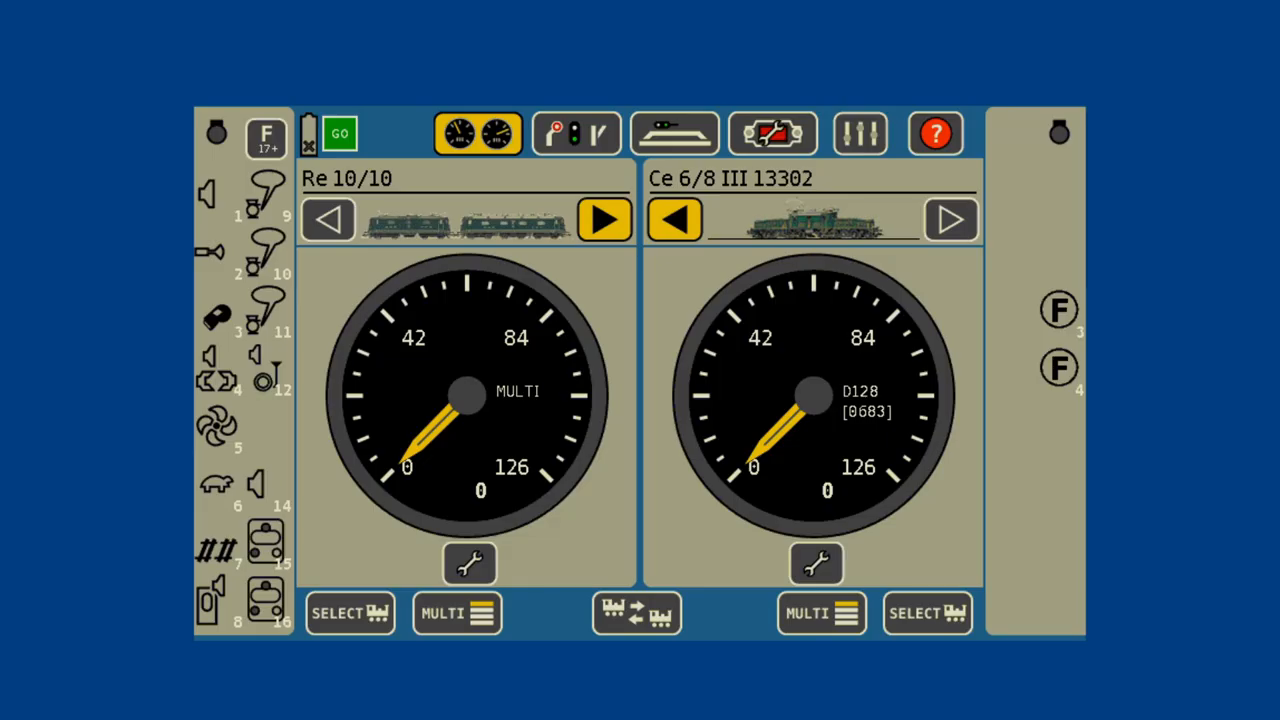
# Switch the left throttle to another loco and show the multi-locomotive throttle overview.
pyautogui.click(348, 612)
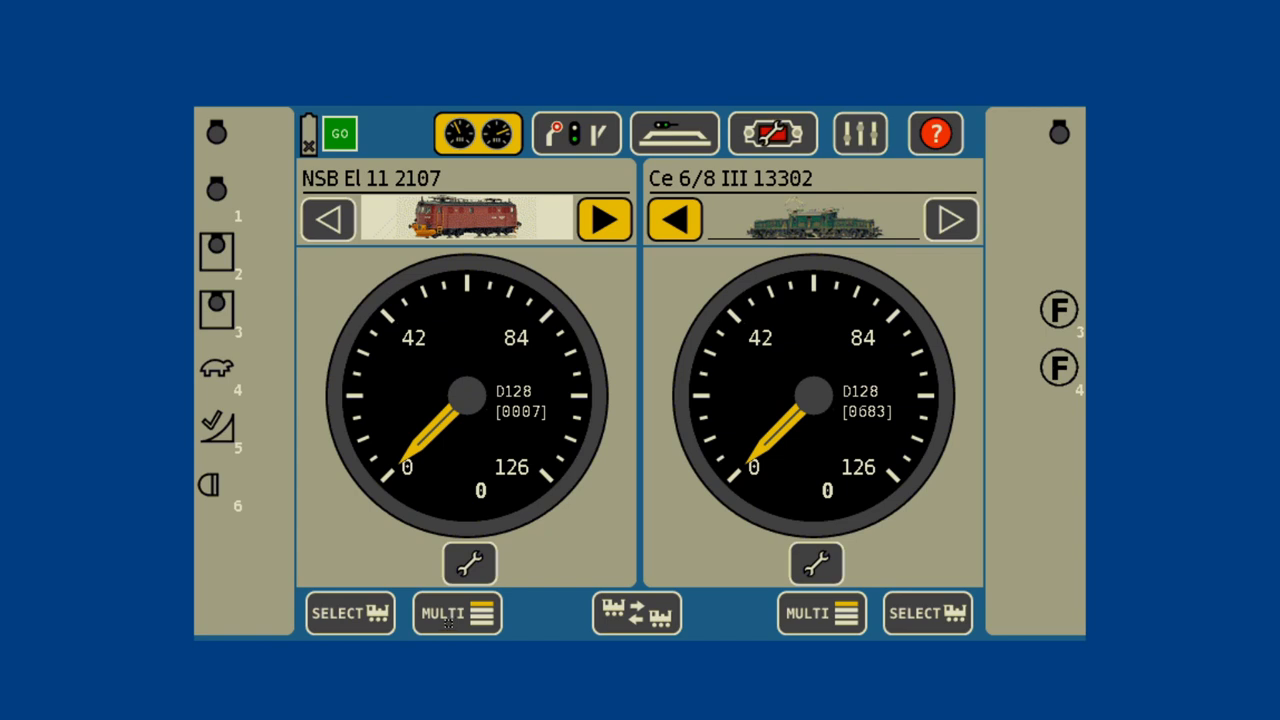
pyautogui.click(456, 612)
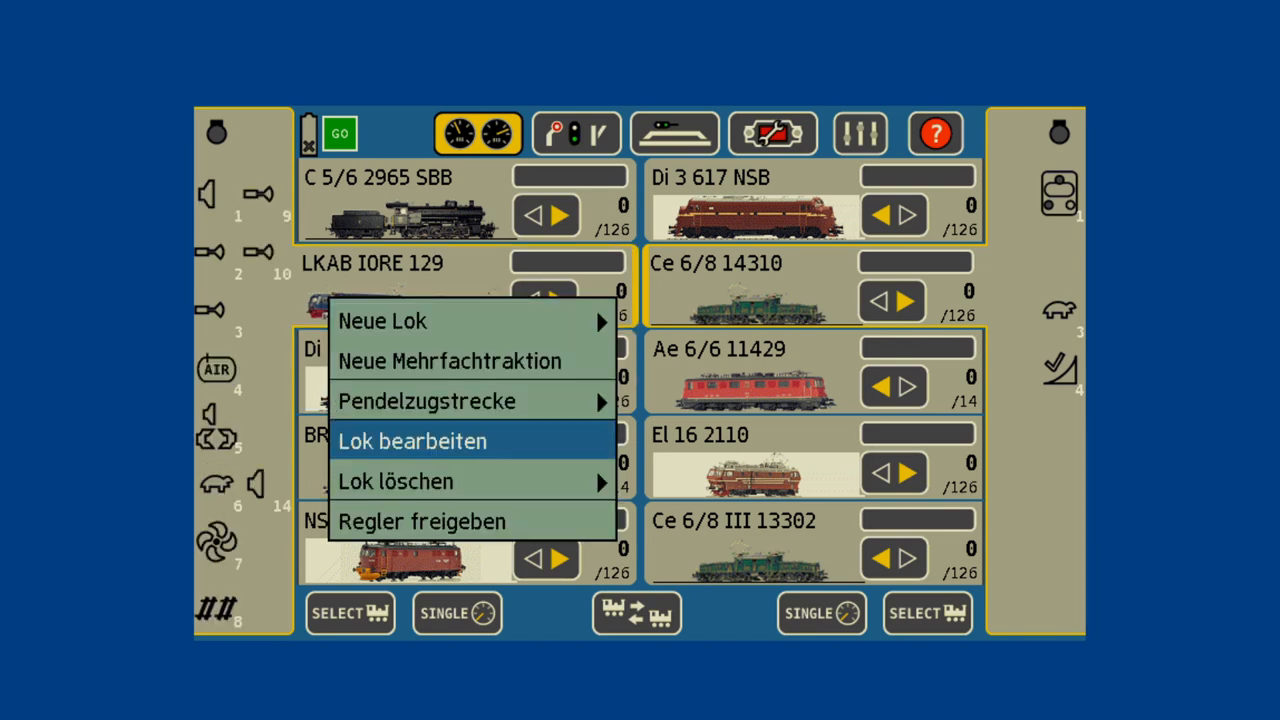
# Edit the locomotive so Joystick oben triggers F3 and Joystick unten triggers F2, then confirm.
pyautogui.click(412, 442)
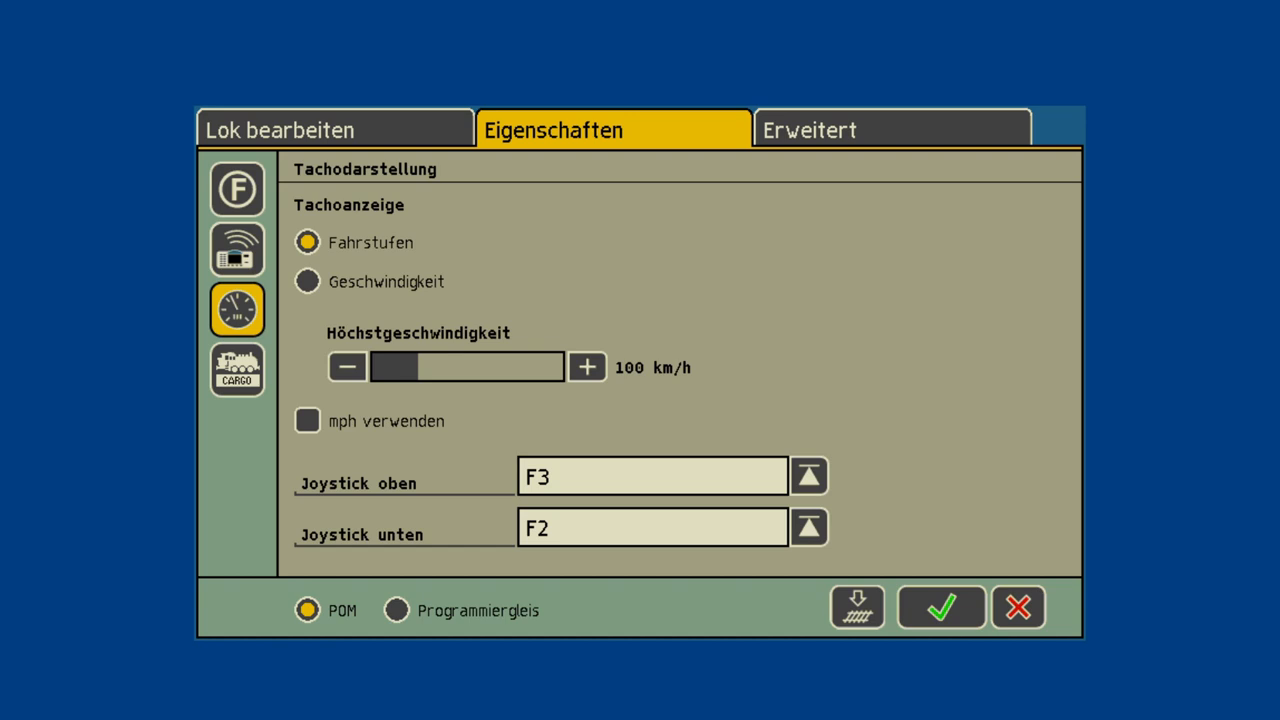
pyautogui.click(940, 608)
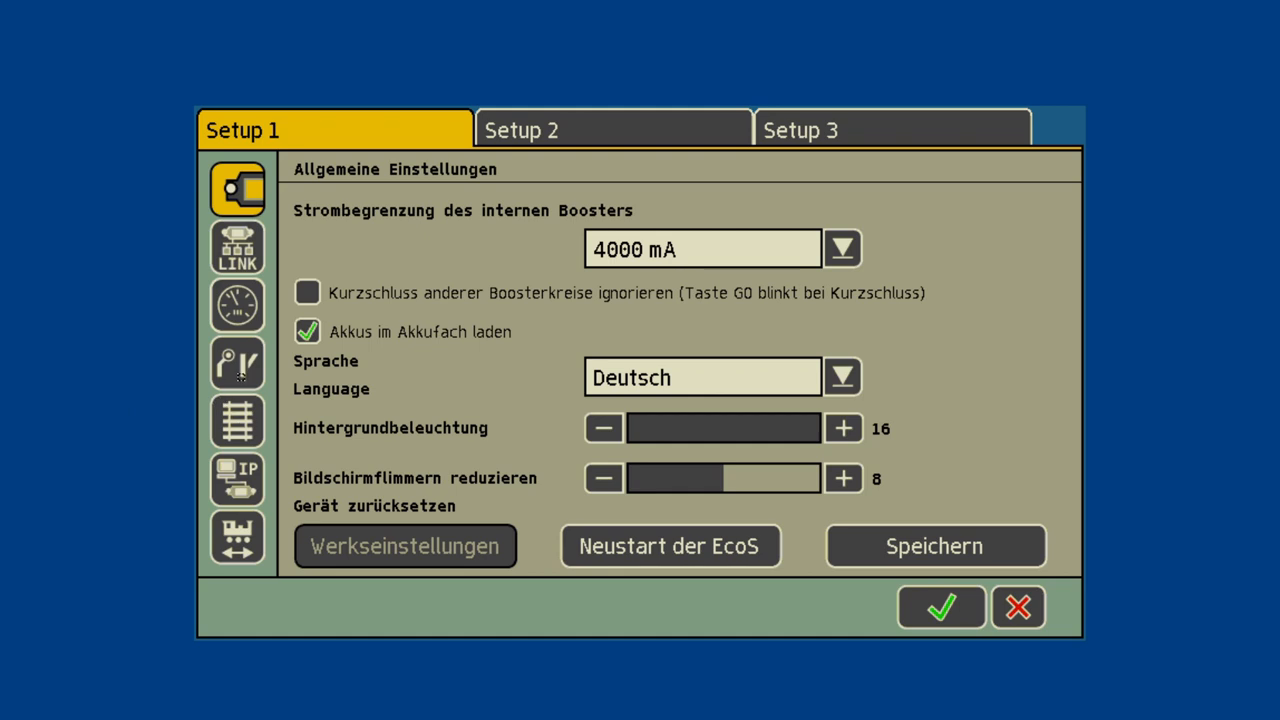
# Select S88-Bus Control among the ECoSlink devices, watch its live contact states, then close the monitor.
pyautogui.click(236, 248)
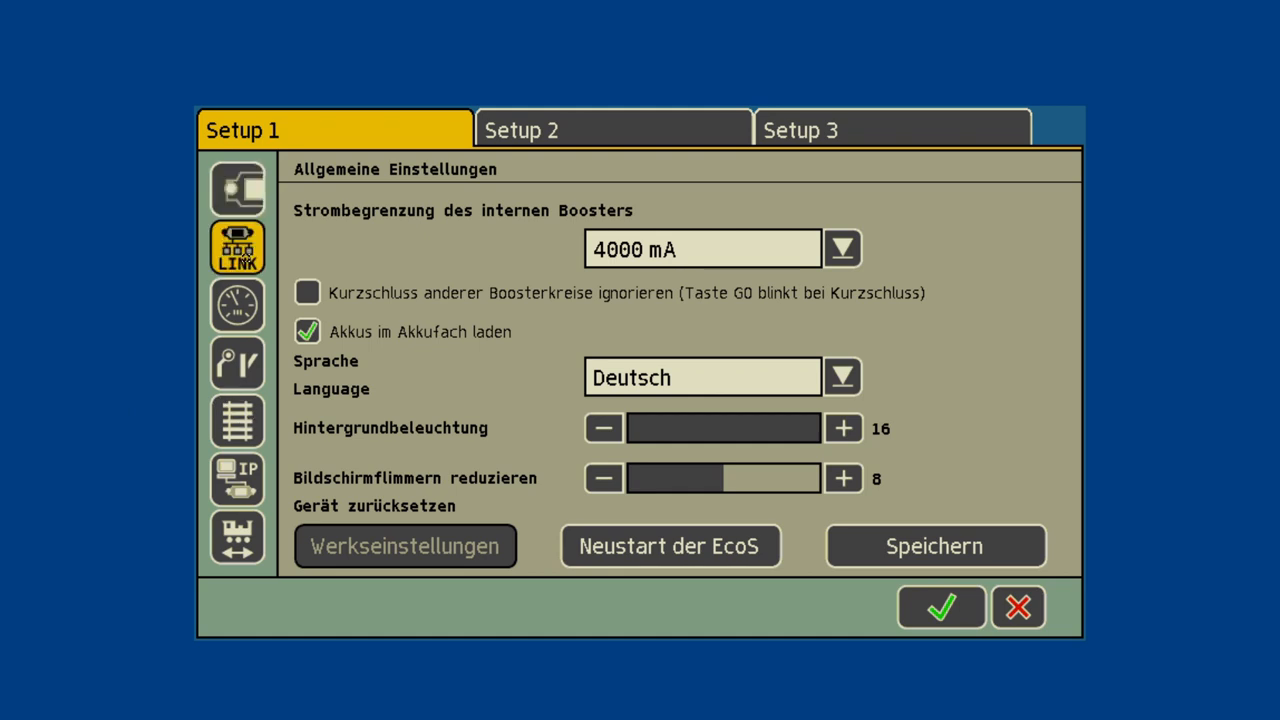
pyautogui.click(236, 248)
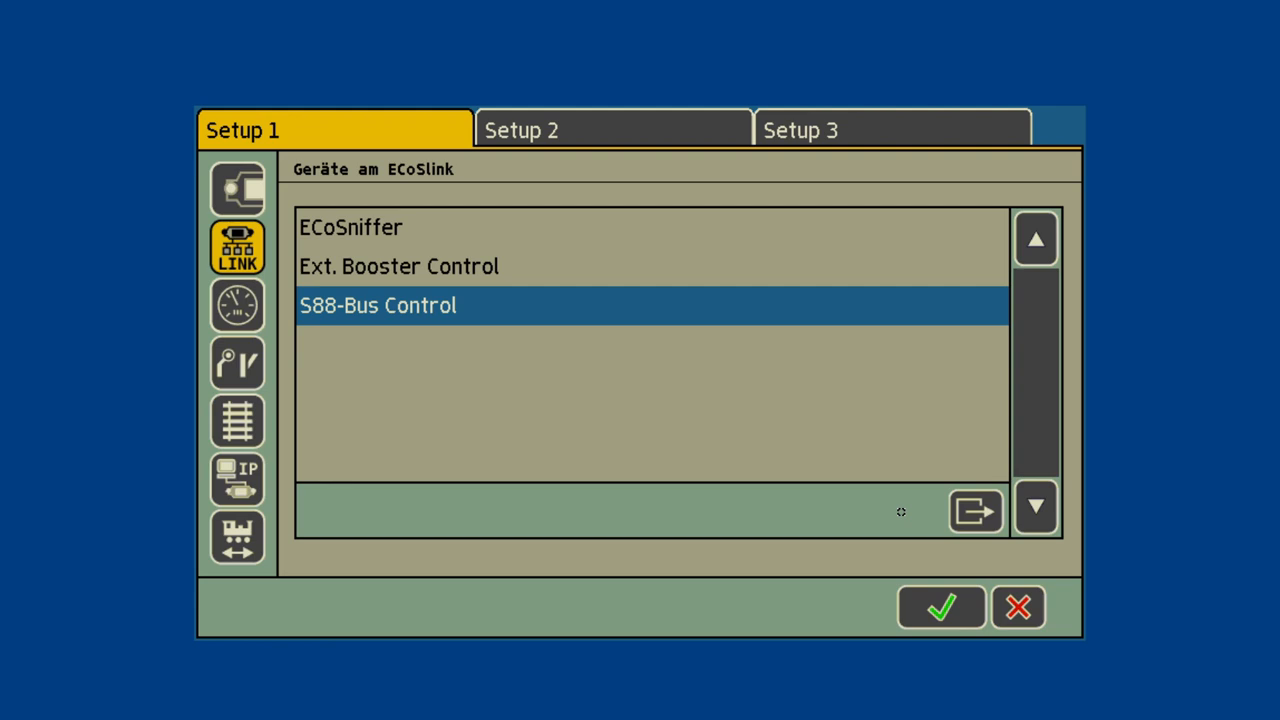
pyautogui.click(976, 512)
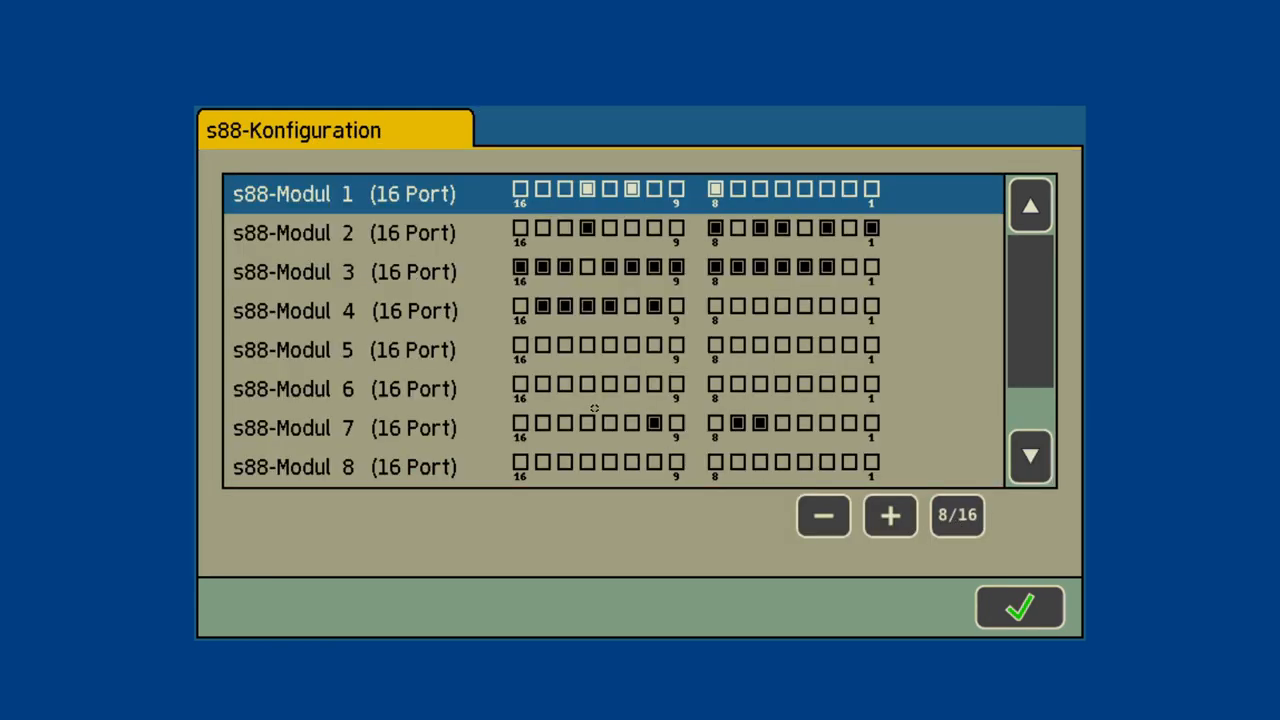
pyautogui.moveTo(598, 424)
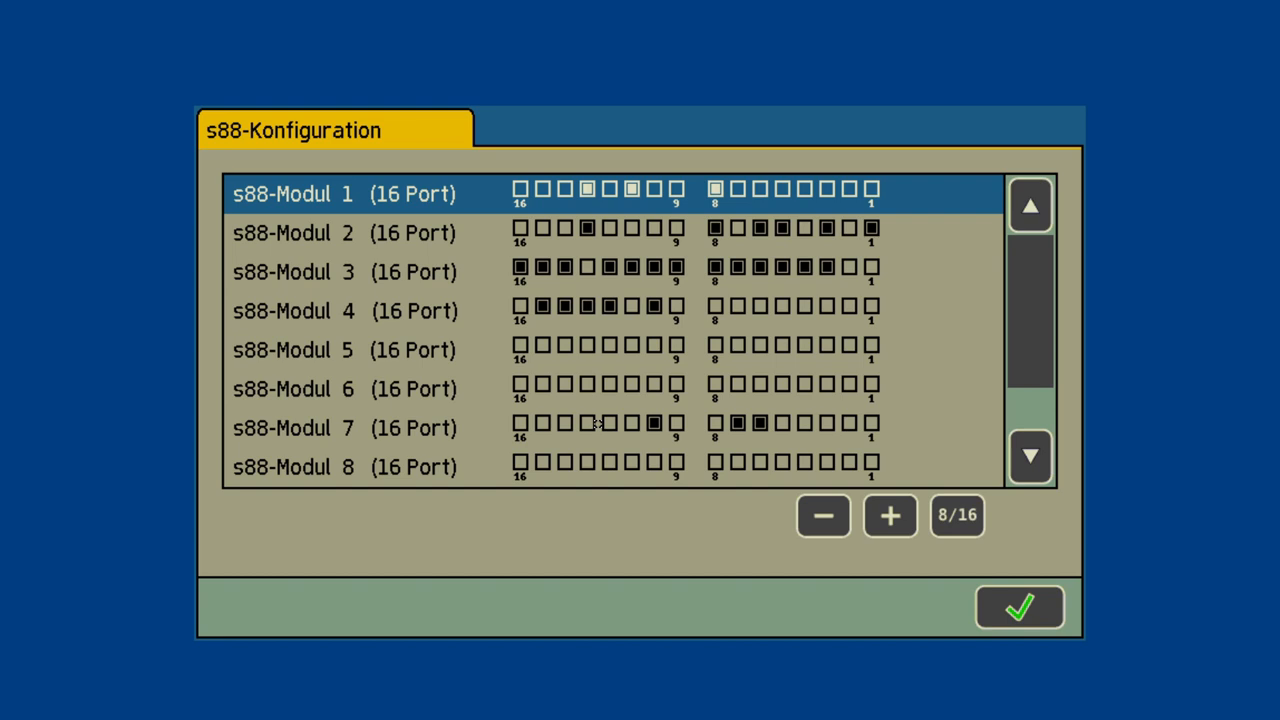
pyautogui.click(804, 344)
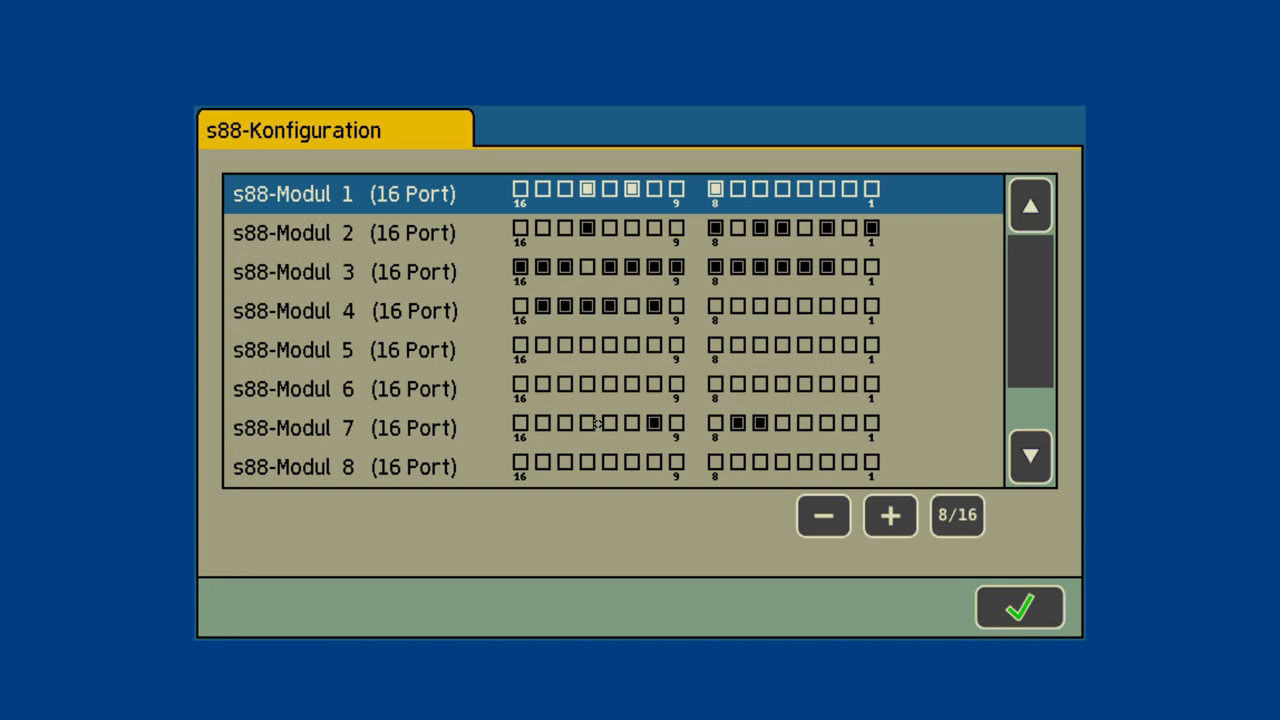
pyautogui.click(654, 344)
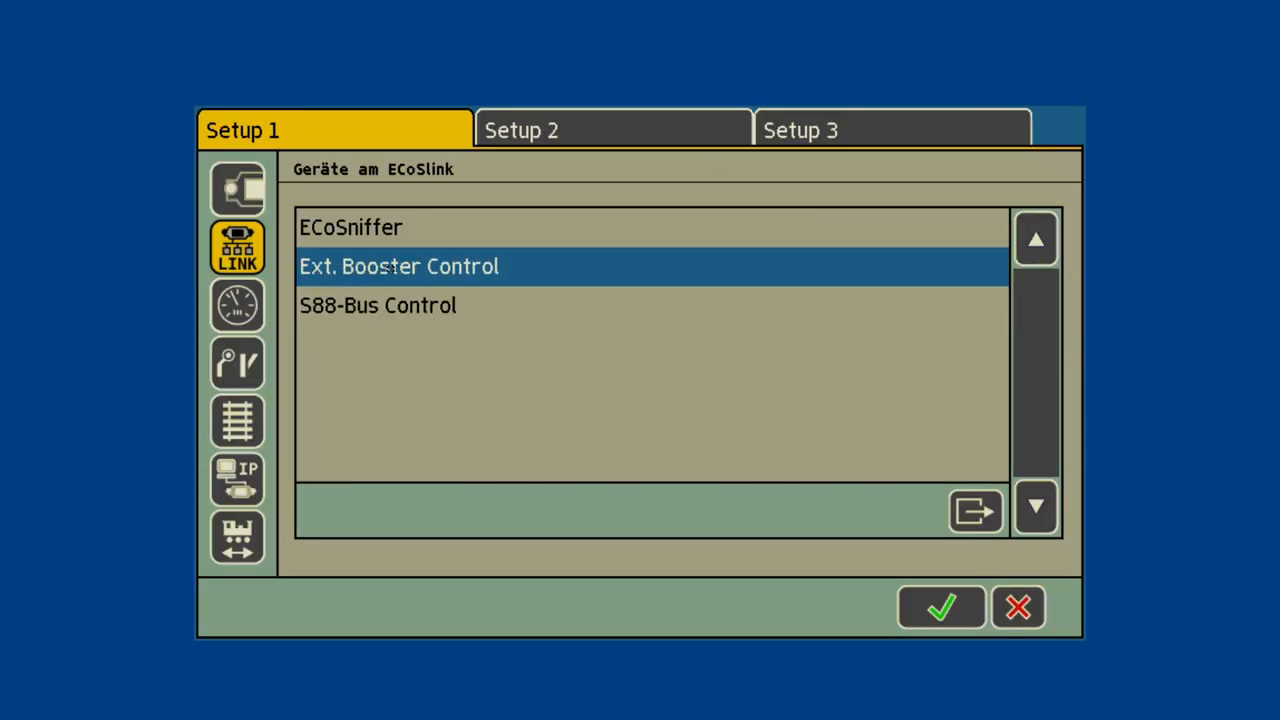
# Review the Ext. Booster Control 1000 ms short-circuit detection delay, then leave Setup for the throttles.
pyautogui.click(974, 510)
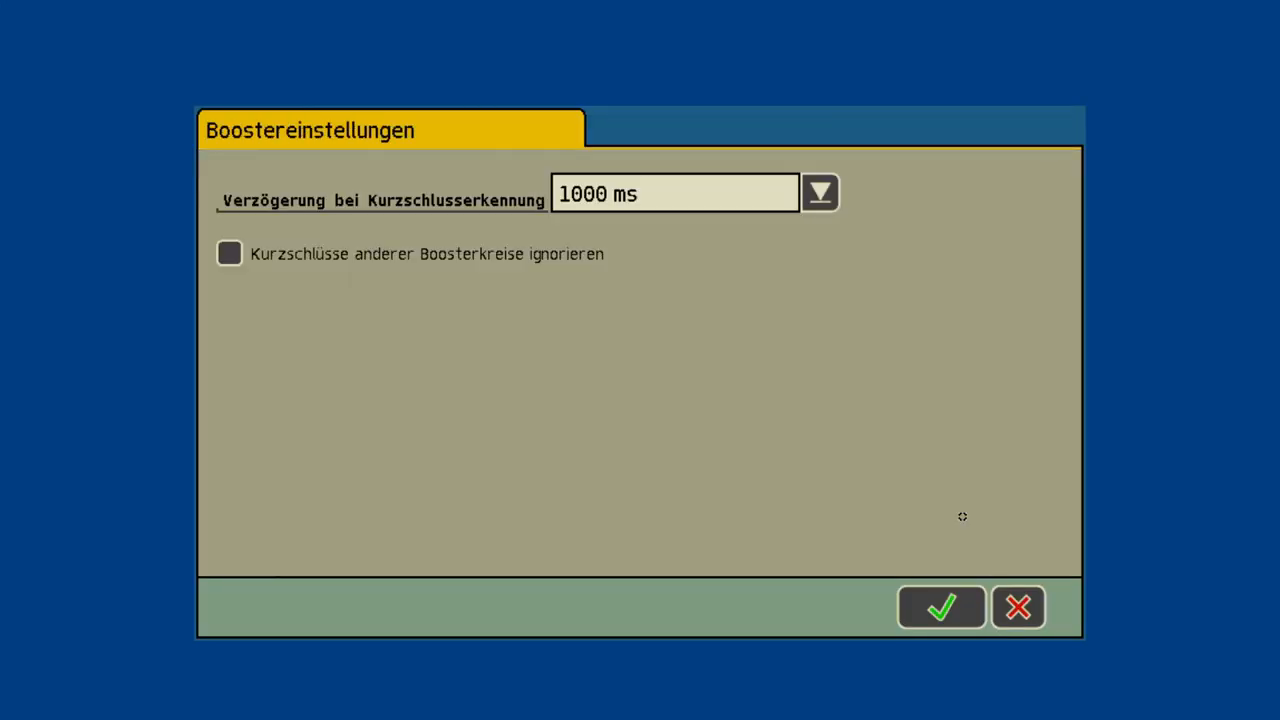
pyautogui.click(820, 192)
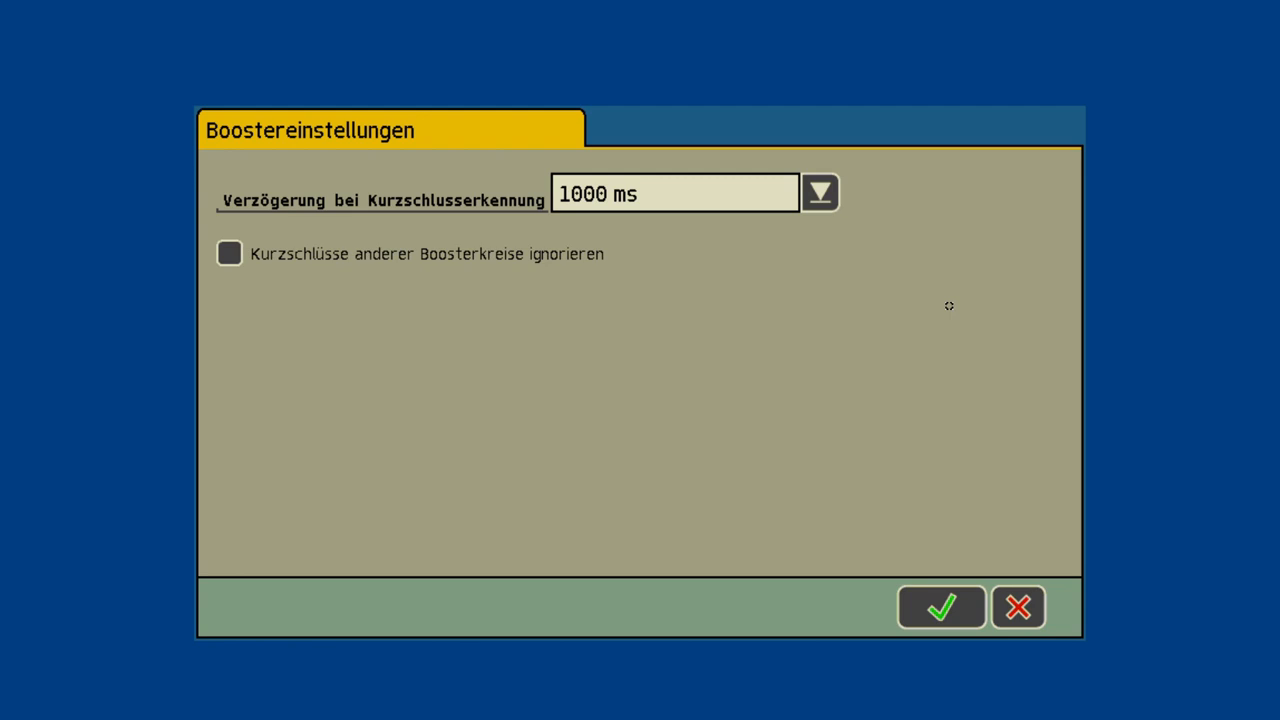
pyautogui.moveTo(924, 616)
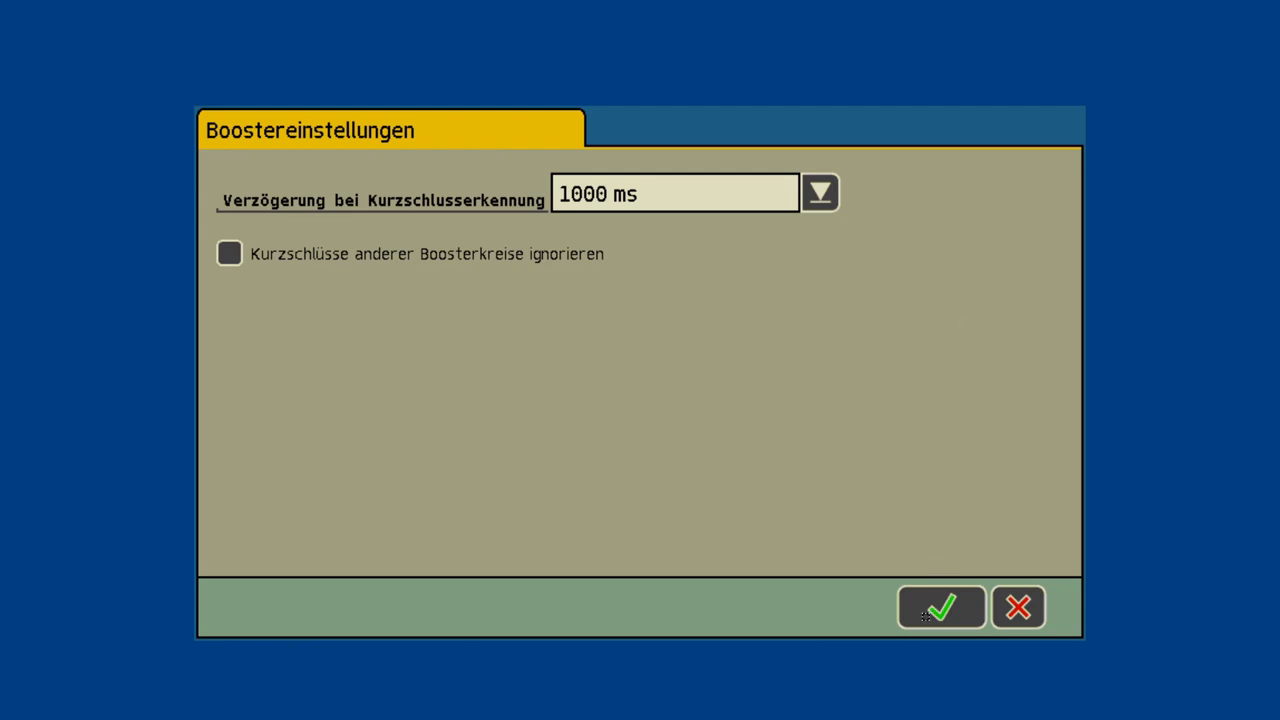
pyautogui.moveTo(924, 610)
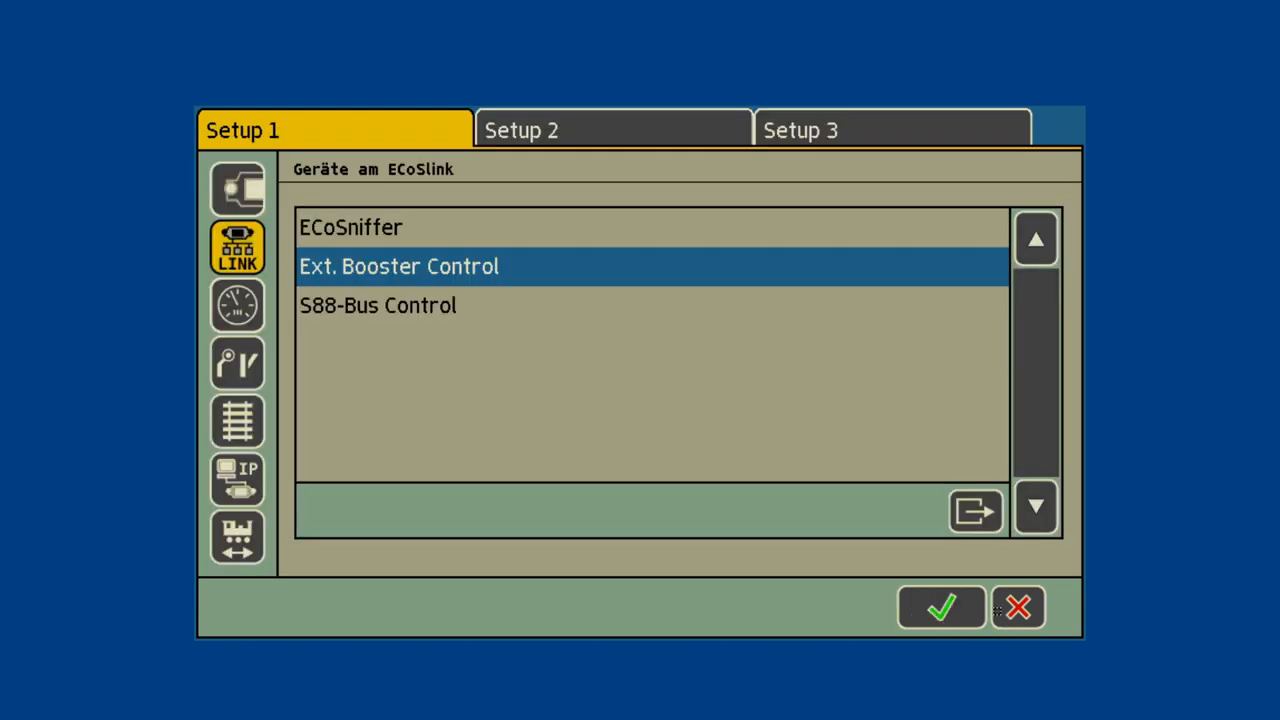
pyautogui.click(940, 608)
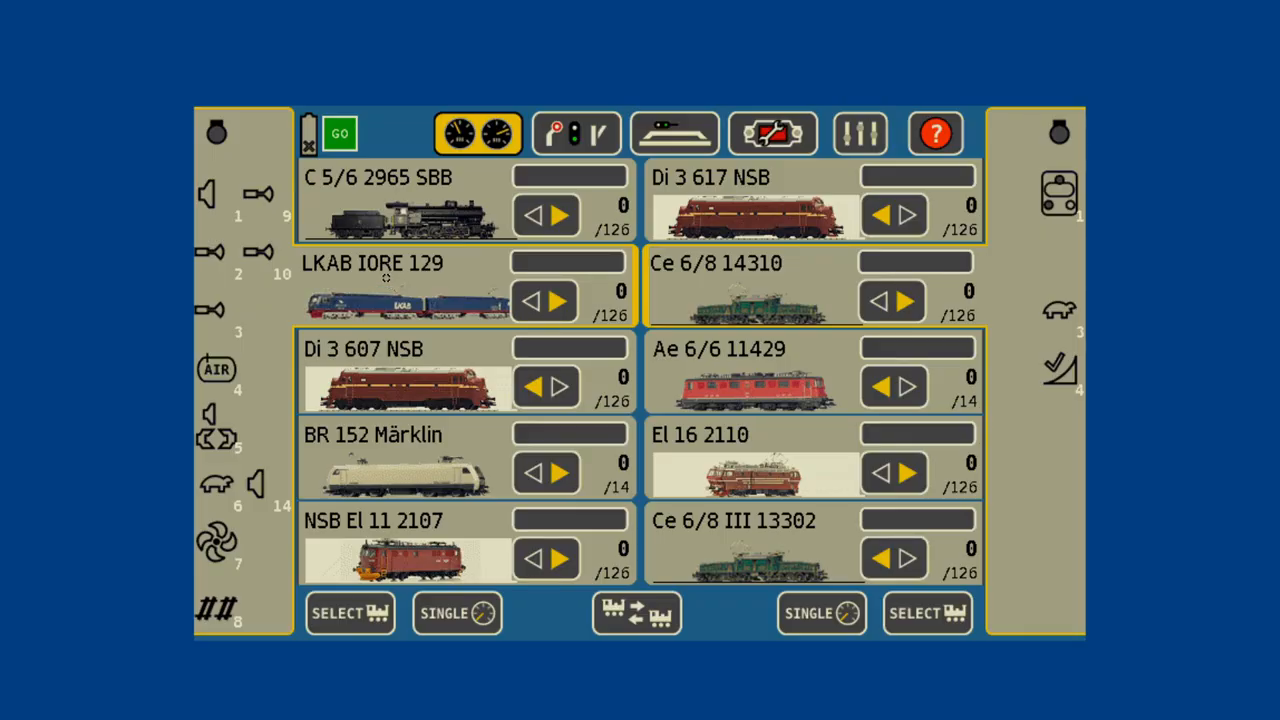
# Pick a loco for the right throttle with the list sorted by number (123) and browse it.
pyautogui.click(924, 612)
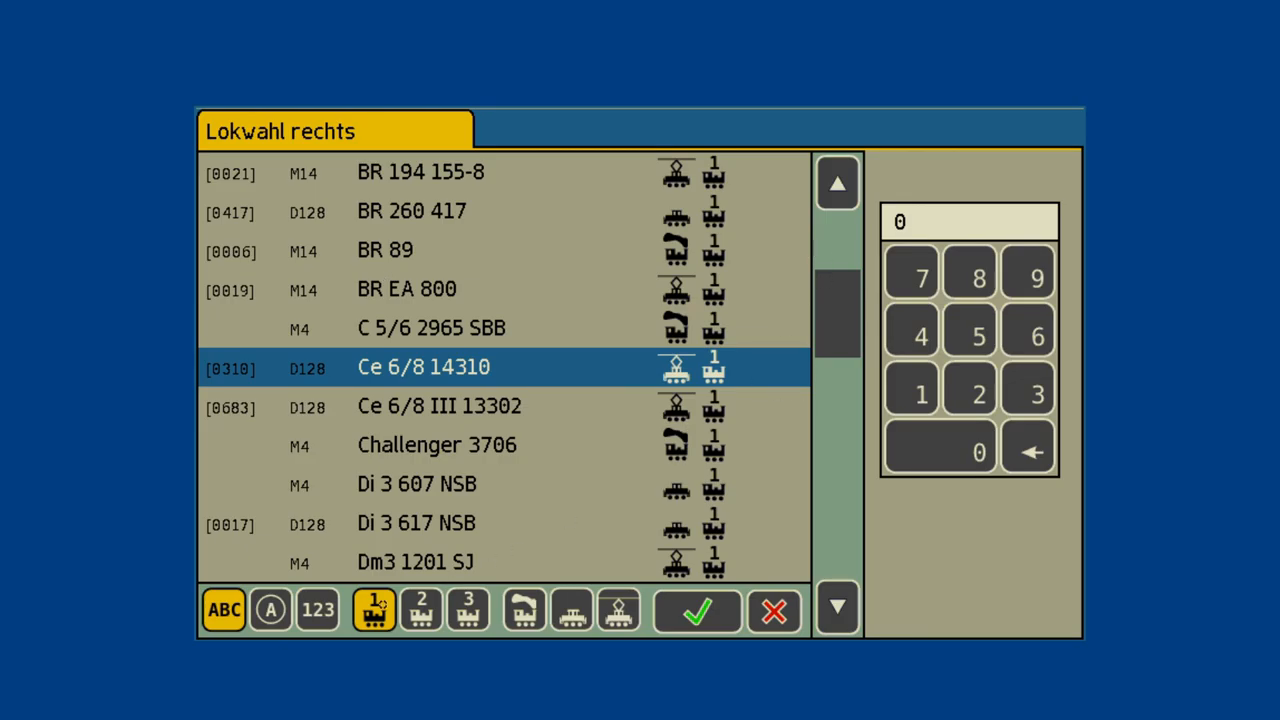
pyautogui.click(318, 610)
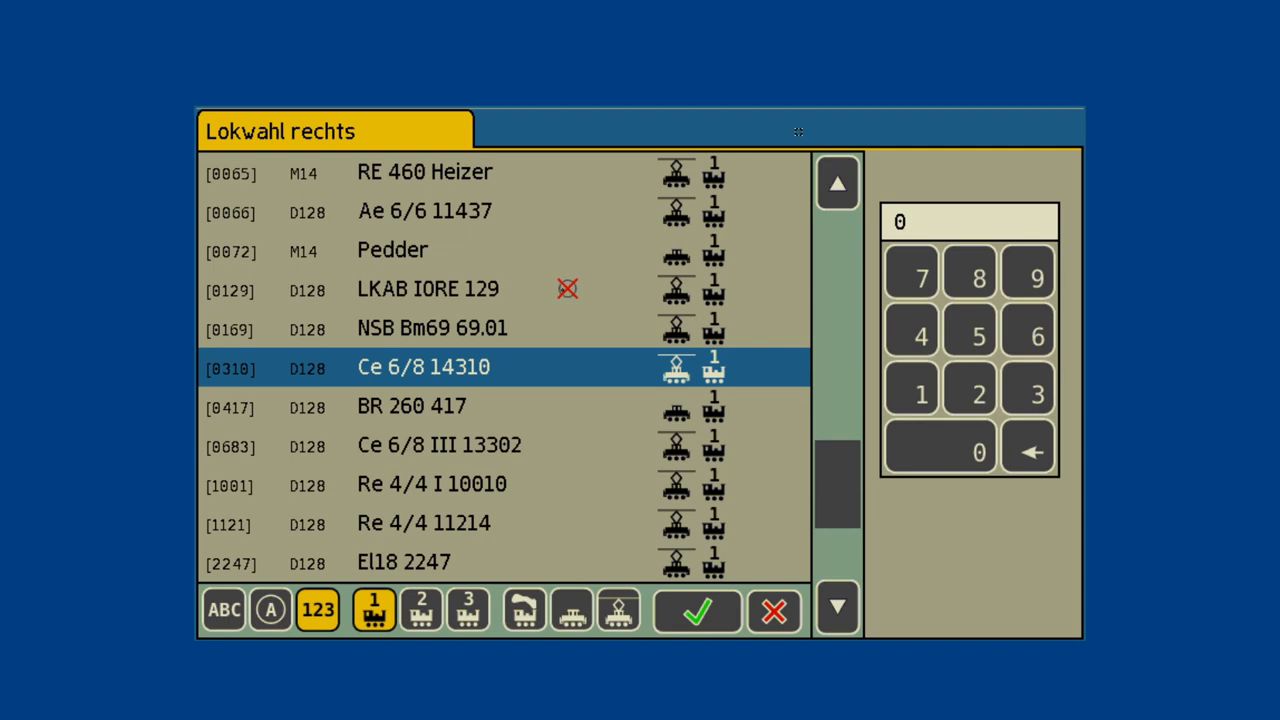
pyautogui.scroll(3)
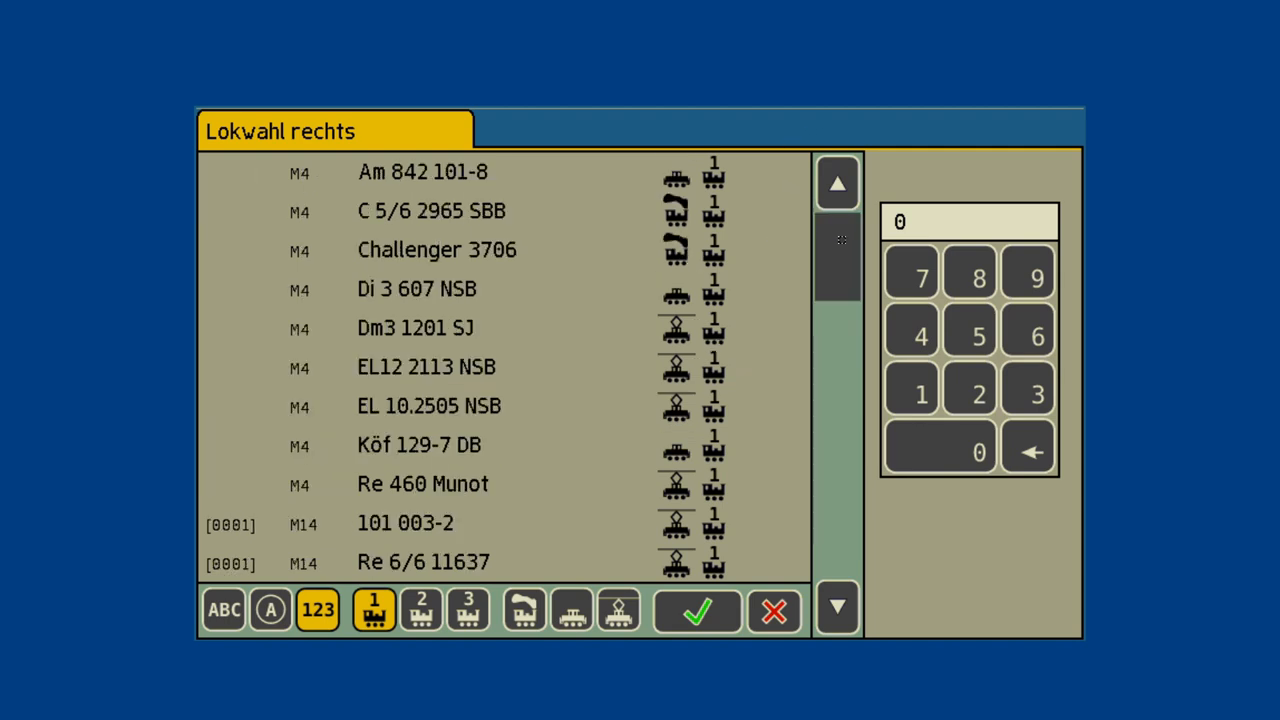